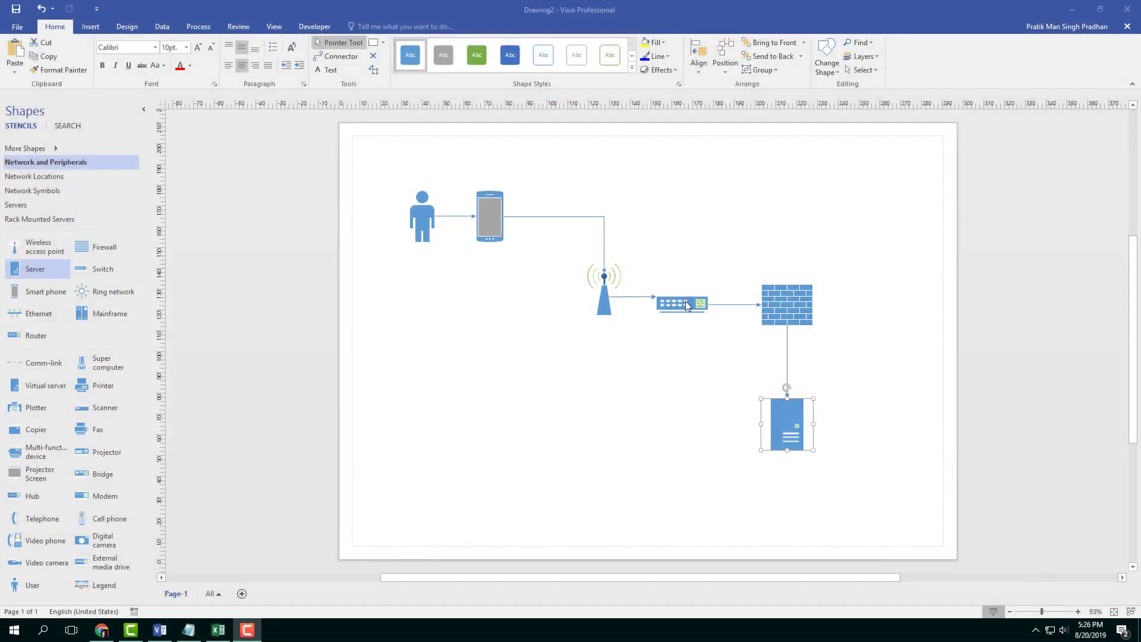
Select the user figure and the phone together as the shapes to enclose
{"action": "left_click", "coordinate": [493, 289]}
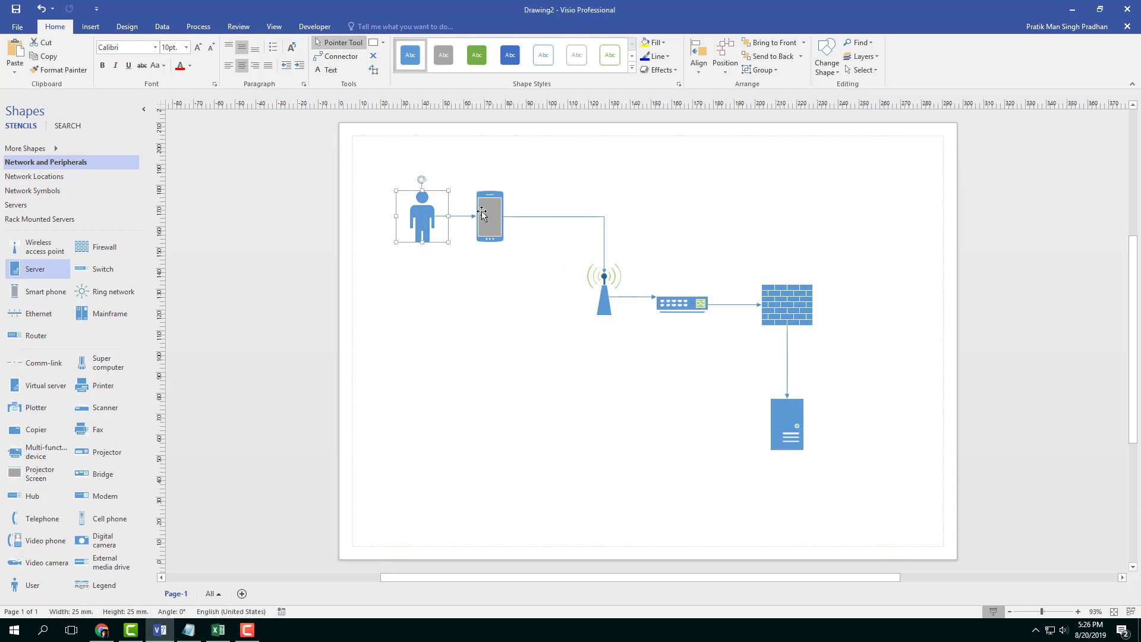
{"action": "left_click", "coordinate": [604, 297]}
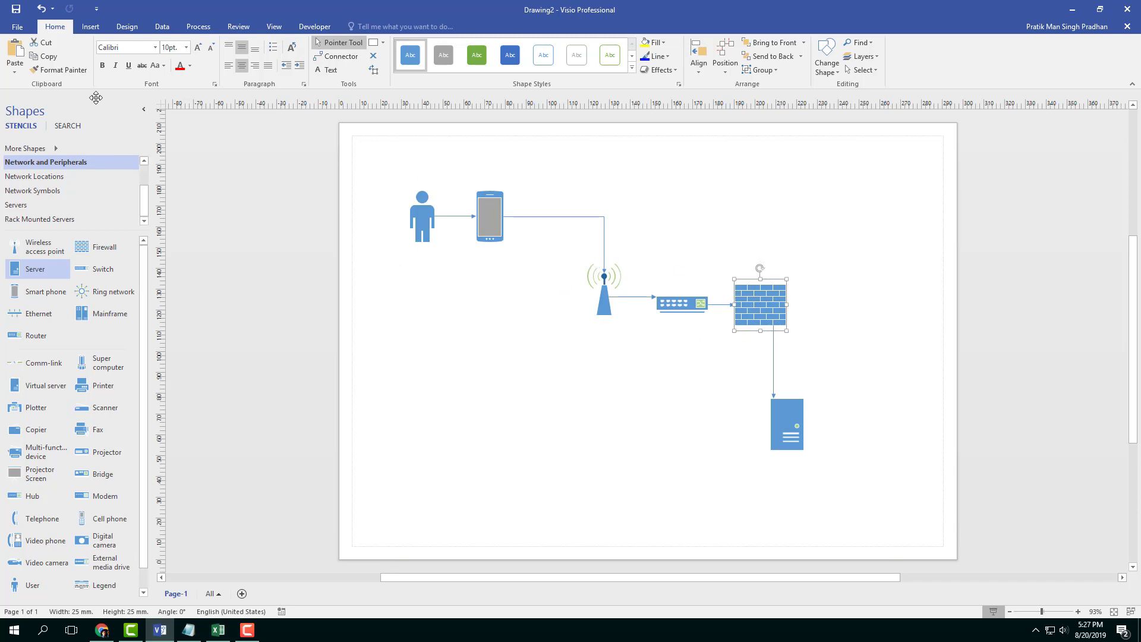
{"action": "left_click", "coordinate": [90, 26]}
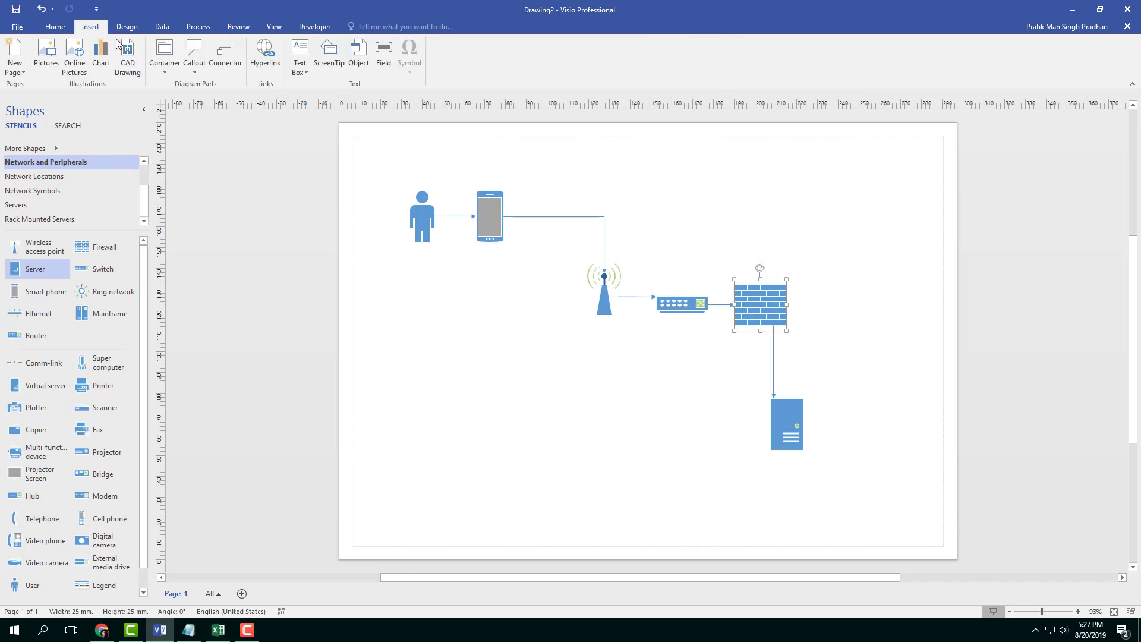
{"action": "left_click", "coordinate": [164, 55]}
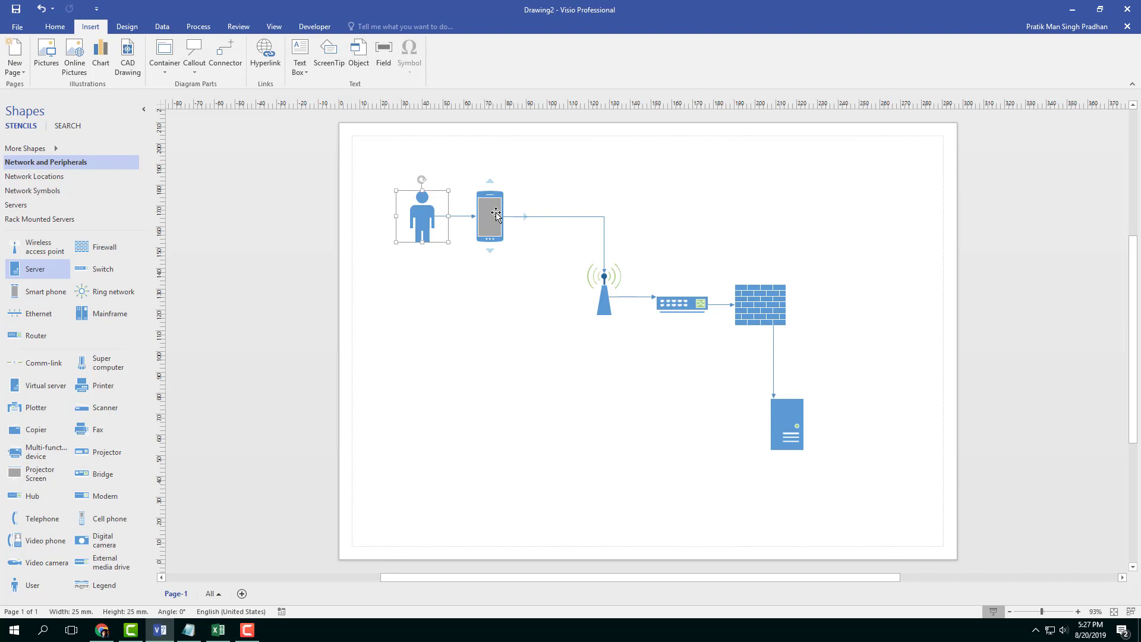
Preview designs in the Container gallery and wrap the user and phone in one
{"action": "left_click", "coordinate": [164, 54]}
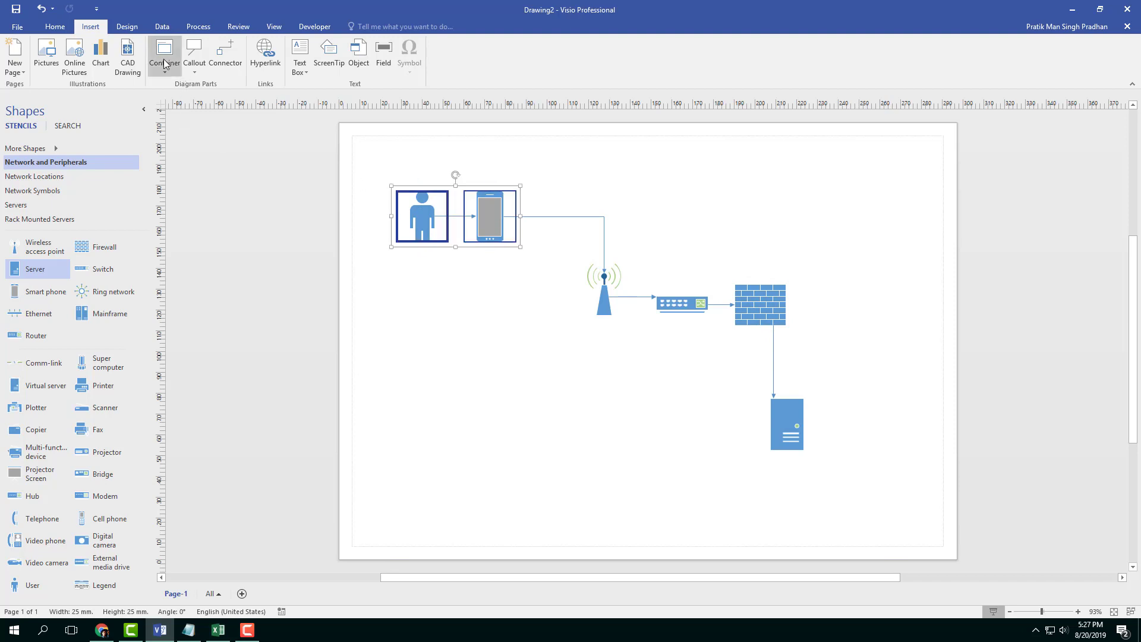
{"action": "left_click", "coordinate": [165, 55]}
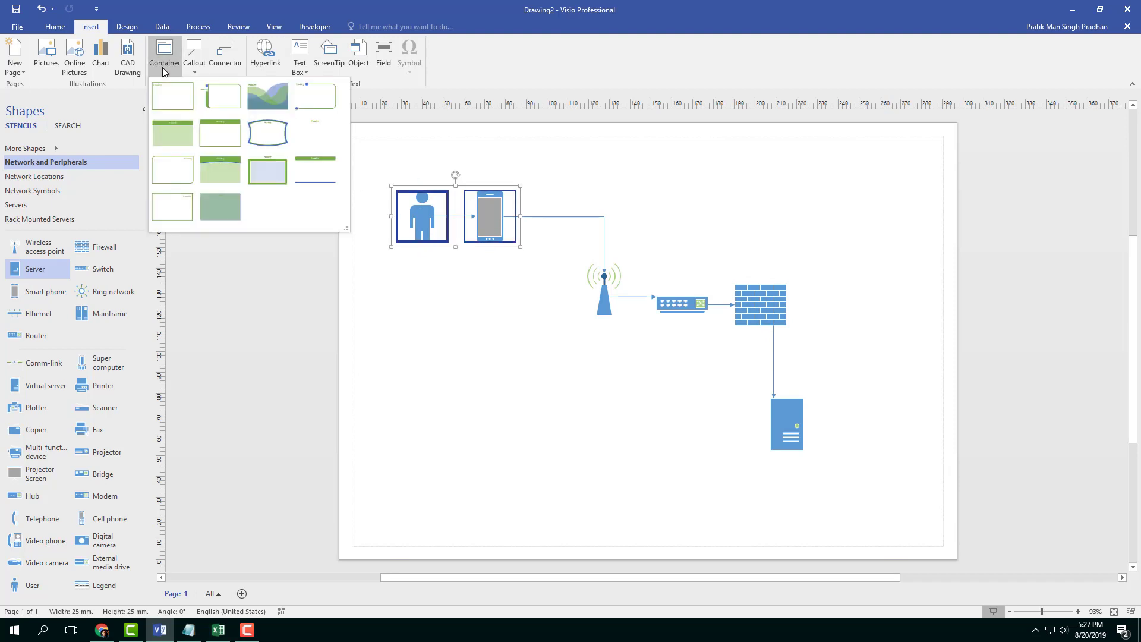
{"action": "left_click", "coordinate": [173, 95]}
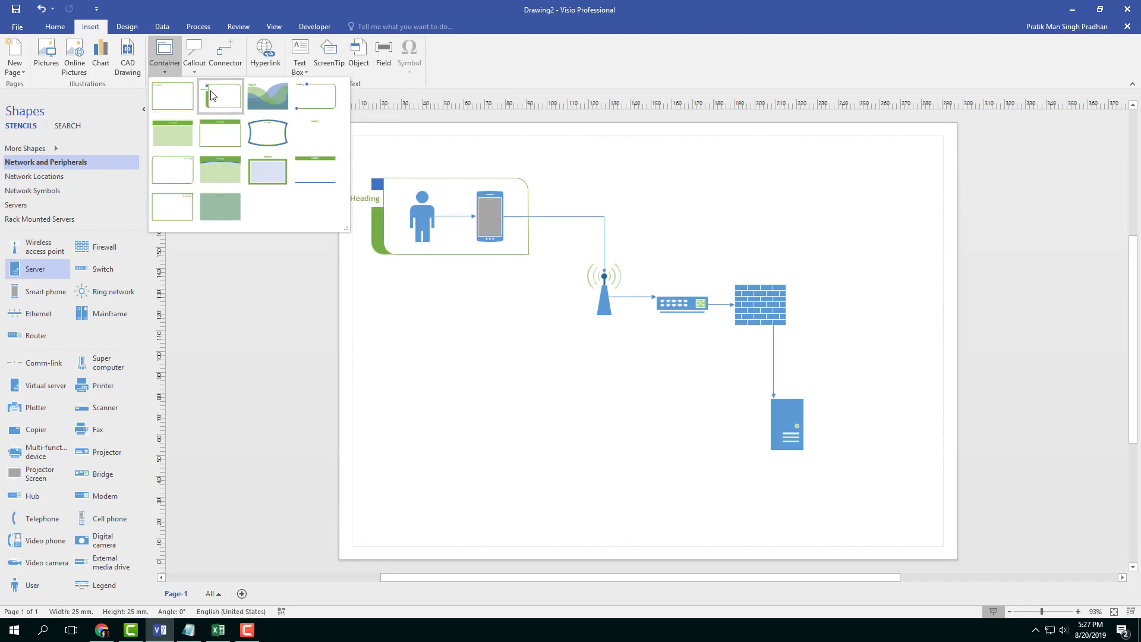
{"action": "left_click", "coordinate": [268, 133]}
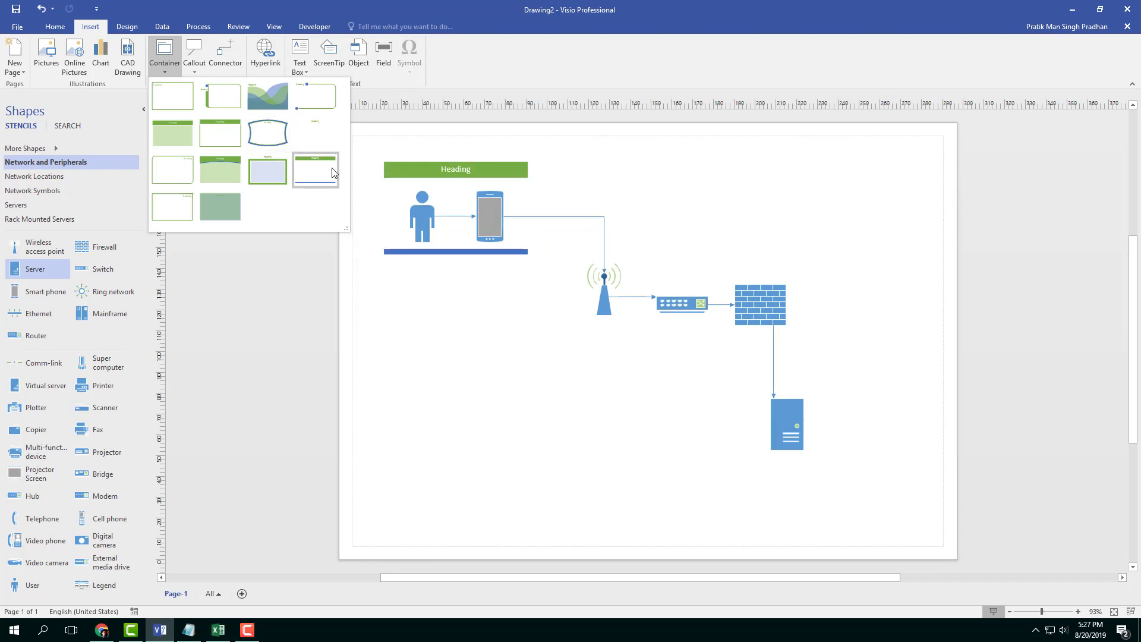
{"action": "left_click", "coordinate": [267, 170]}
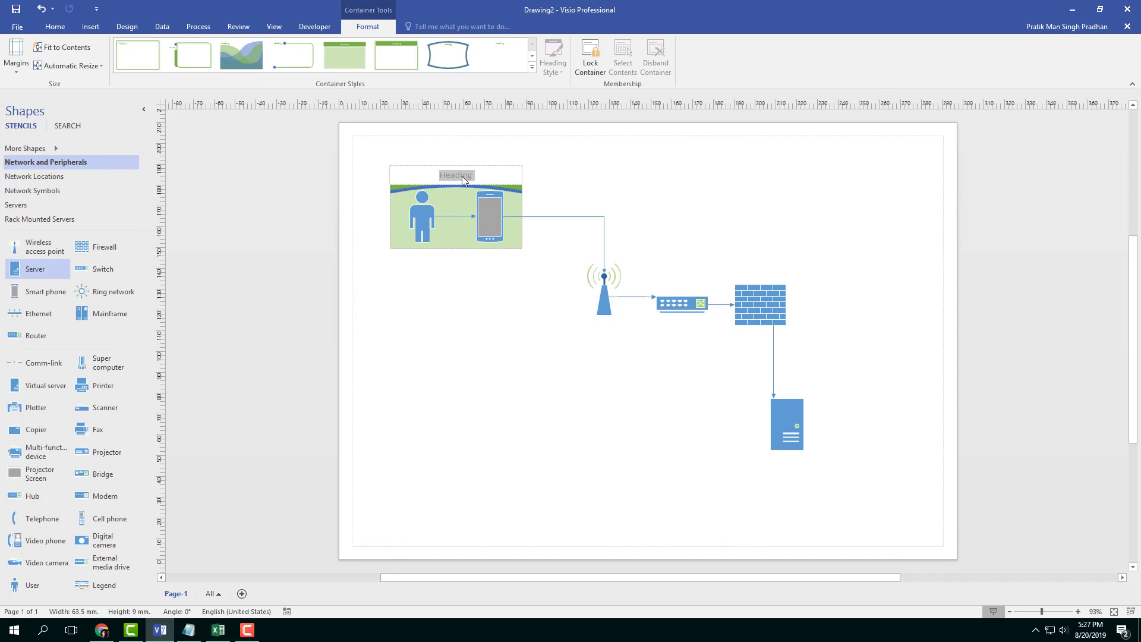
Head the container 'End User', preview curved and wavy styles, then apply the green banded style
{"action": "type", "text": "End User"}
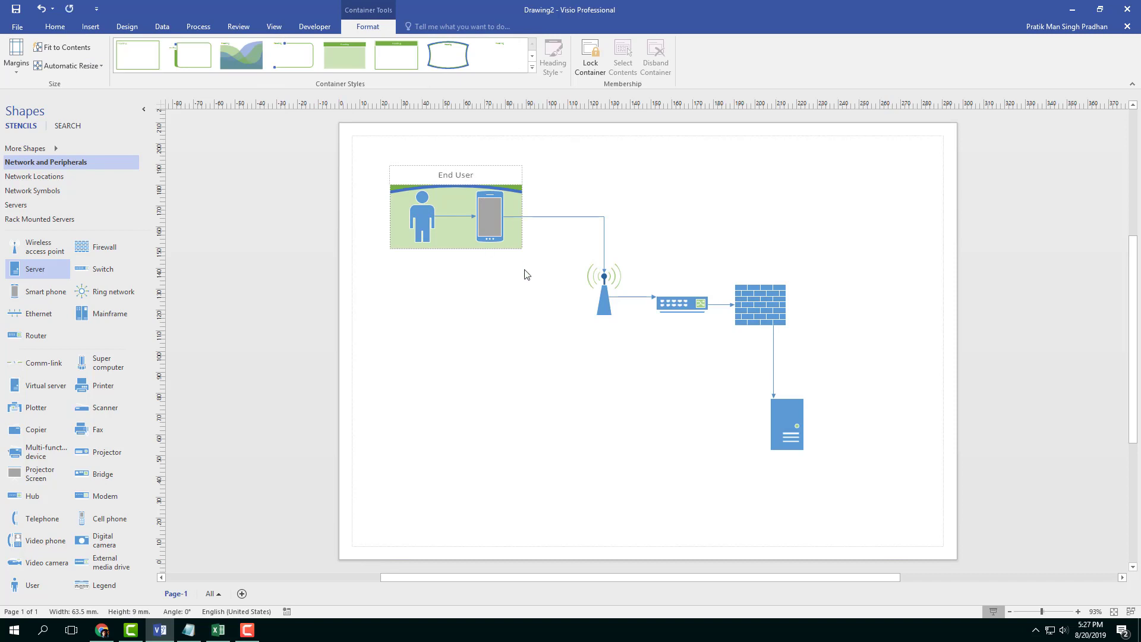
{"action": "left_click", "coordinate": [456, 174]}
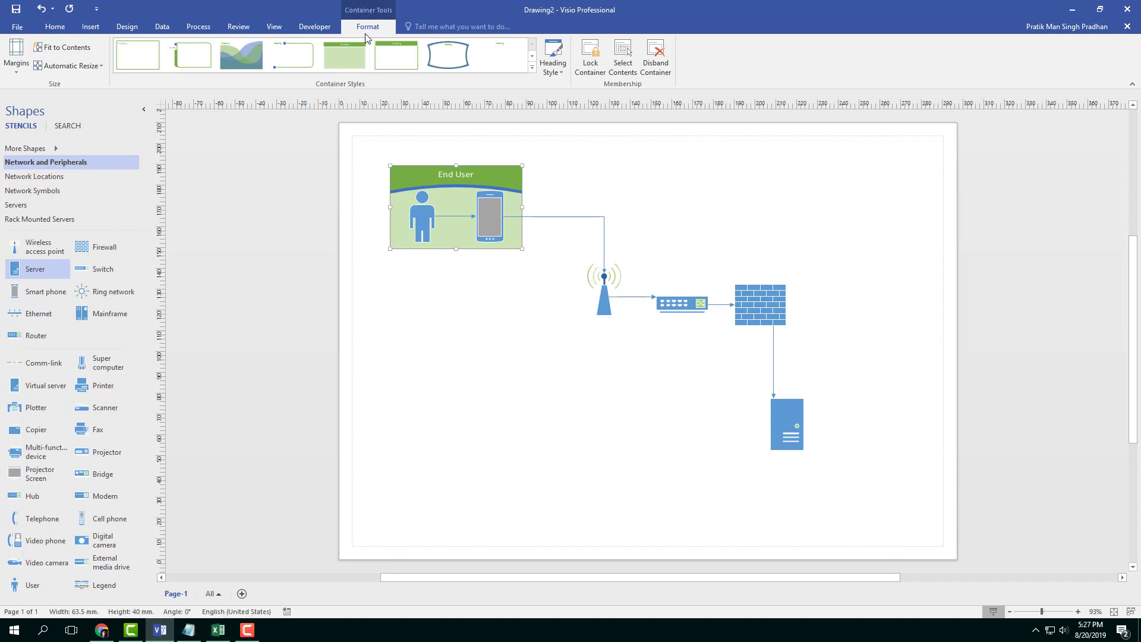
{"action": "left_click", "coordinate": [532, 67]}
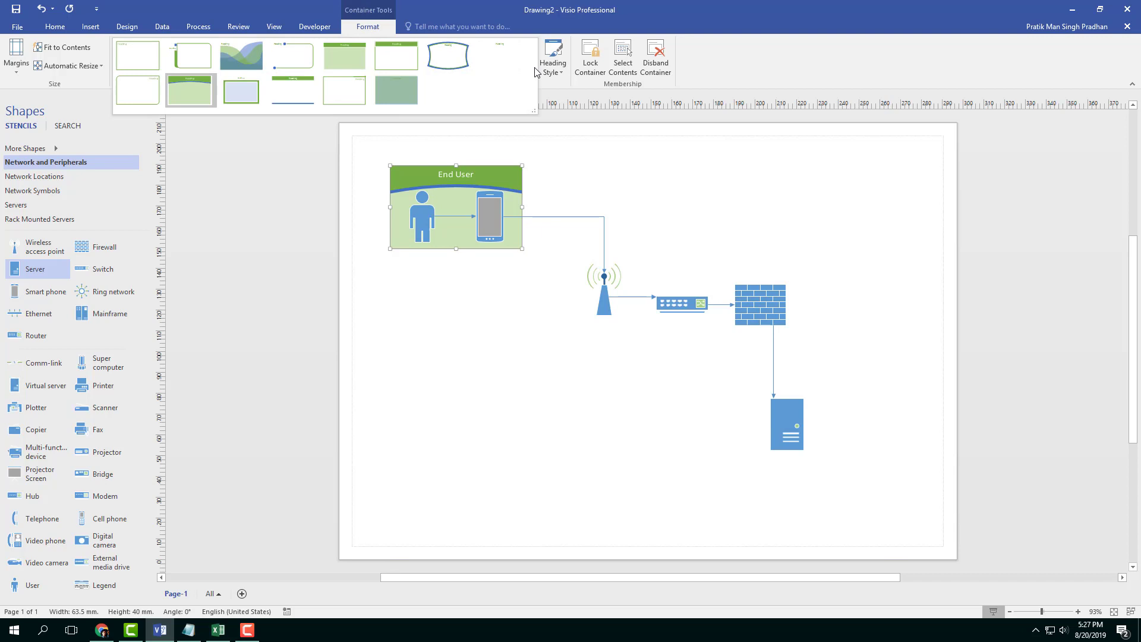
{"action": "left_click", "coordinate": [448, 55]}
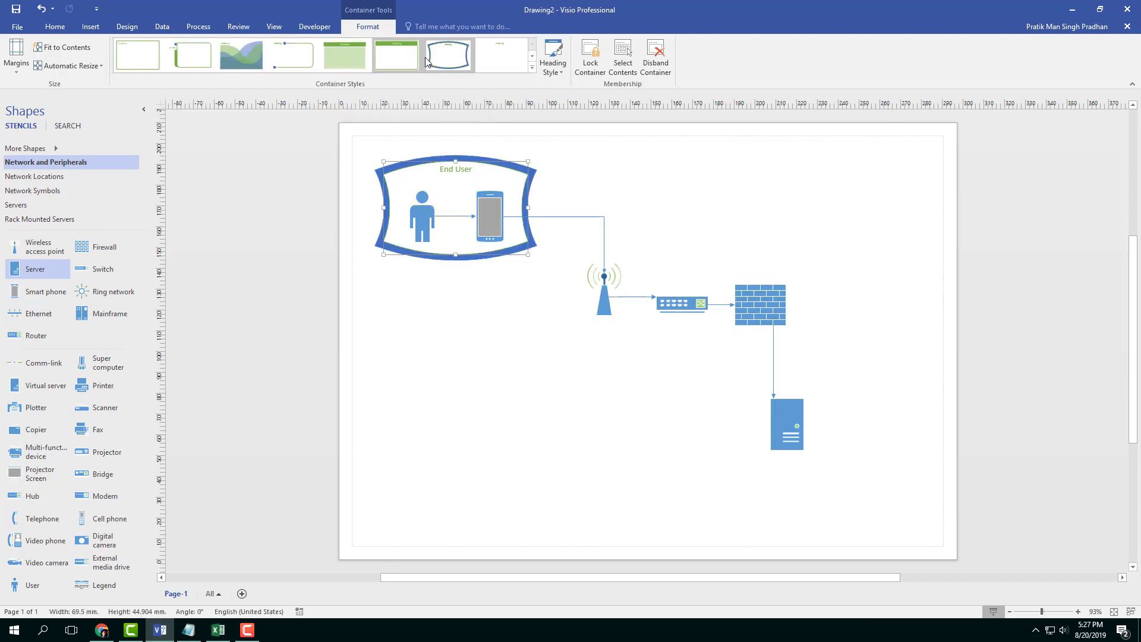
{"action": "left_click", "coordinate": [241, 55]}
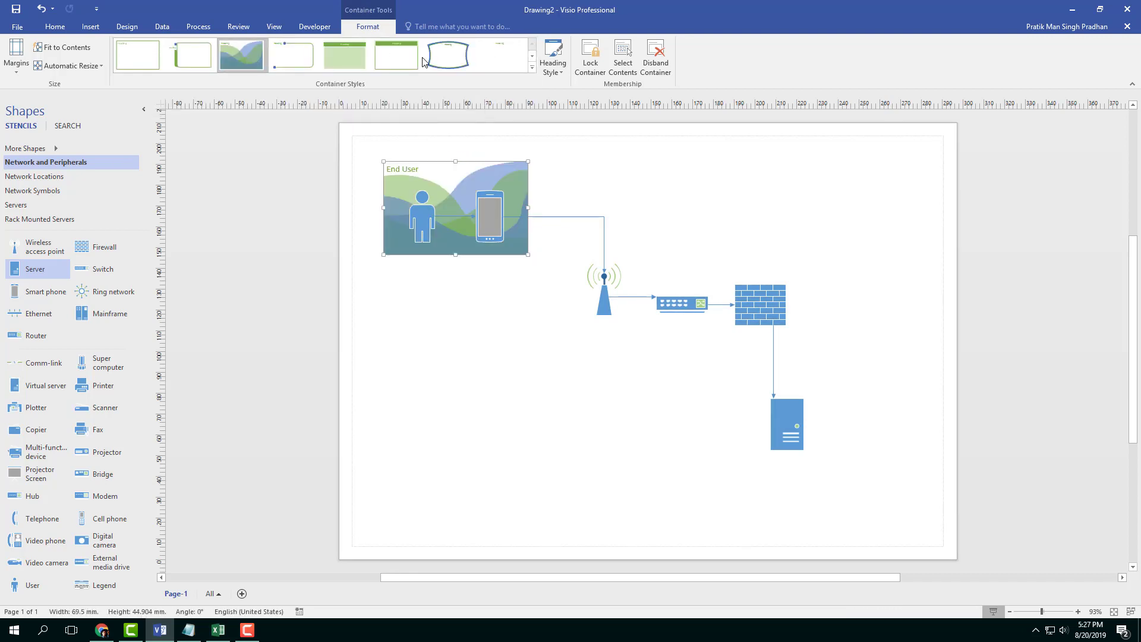
{"action": "left_click", "coordinate": [449, 55]}
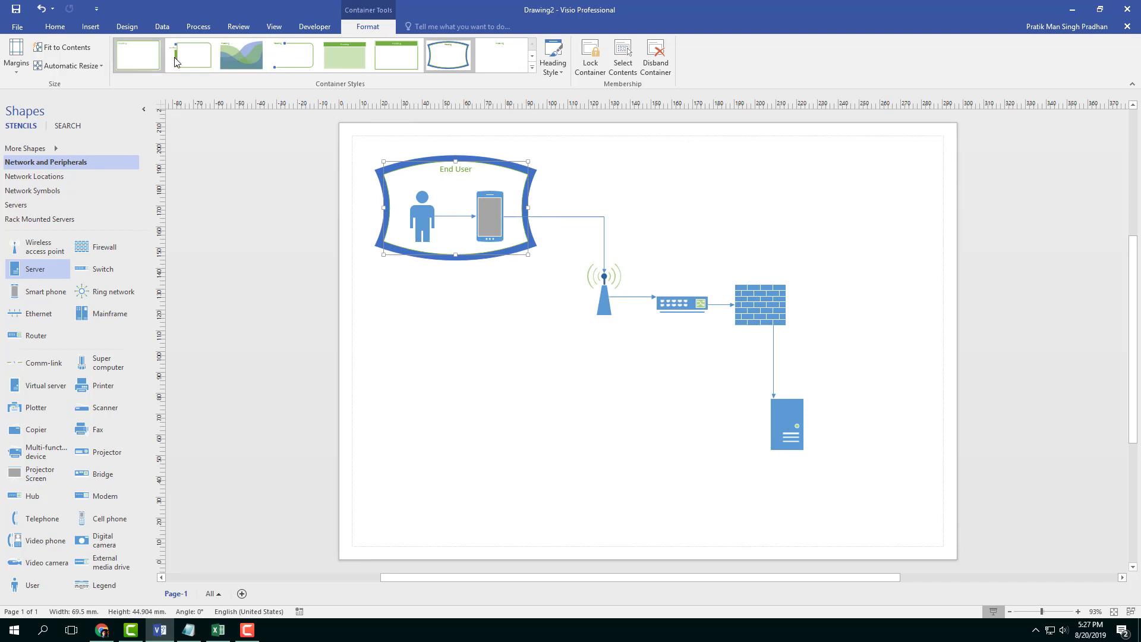
{"action": "left_click", "coordinate": [191, 56]}
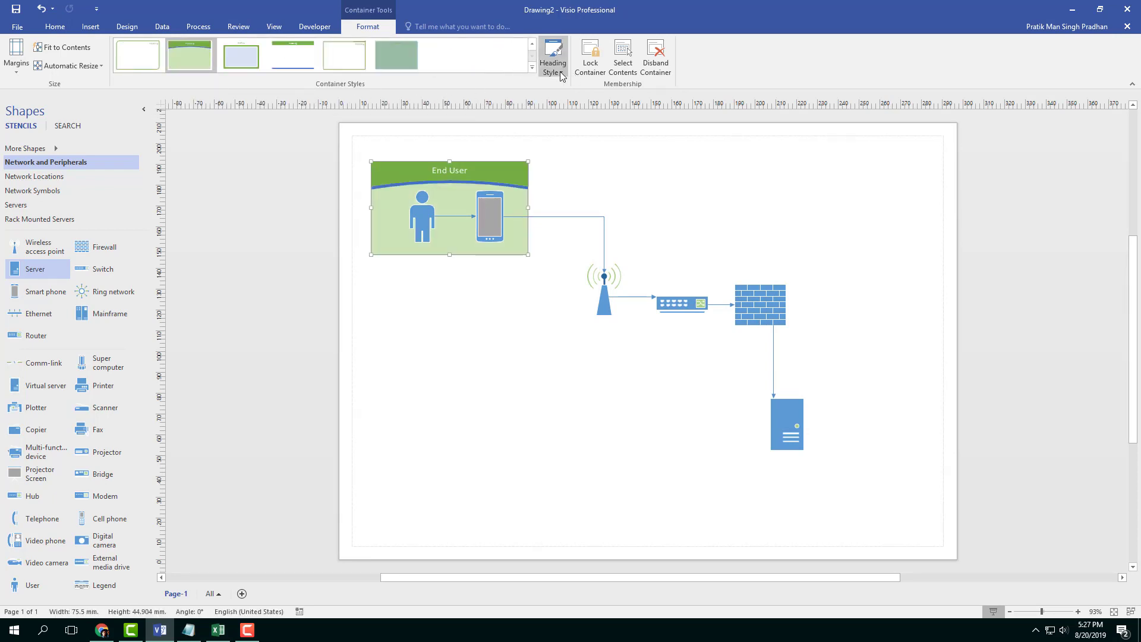
Change the End User heading style to a vertical band along the right side
{"action": "left_click", "coordinate": [552, 58]}
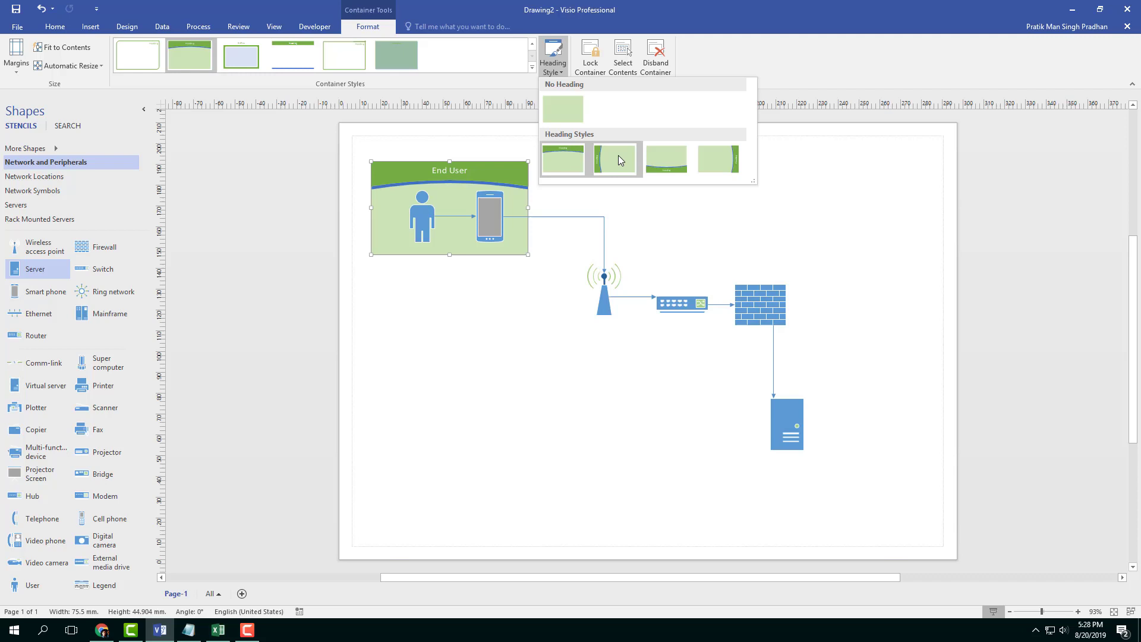
{"action": "left_click", "coordinate": [719, 160]}
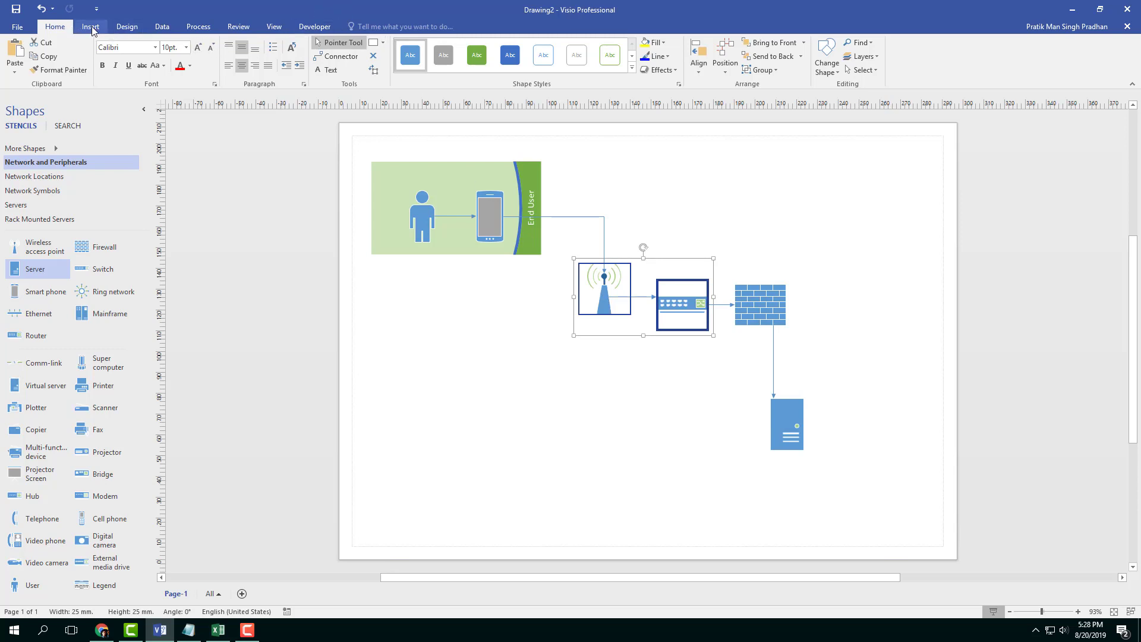
Wrap the access point and switch in a curved container and preview heading style options
{"action": "left_click", "coordinate": [90, 26]}
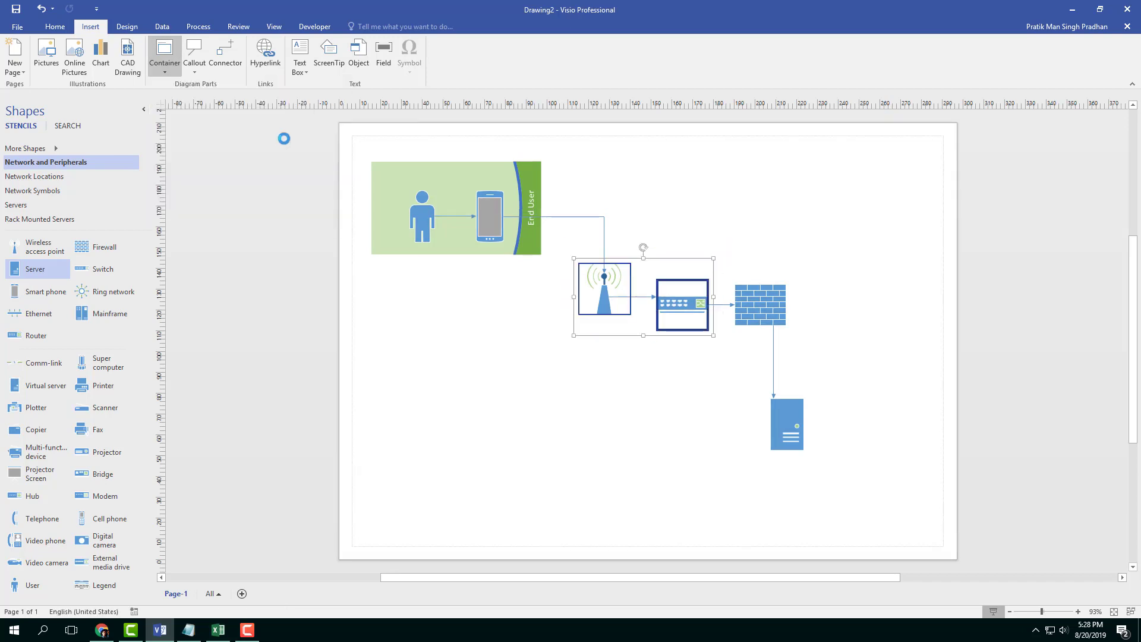
{"action": "left_click", "coordinate": [164, 55]}
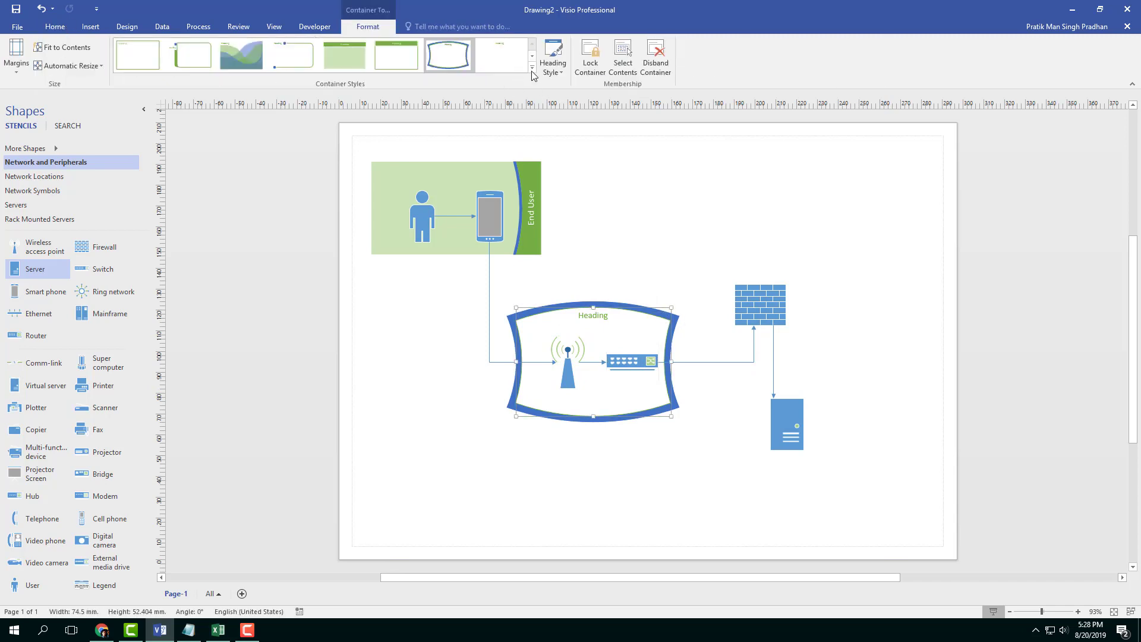
{"action": "left_click", "coordinate": [552, 58]}
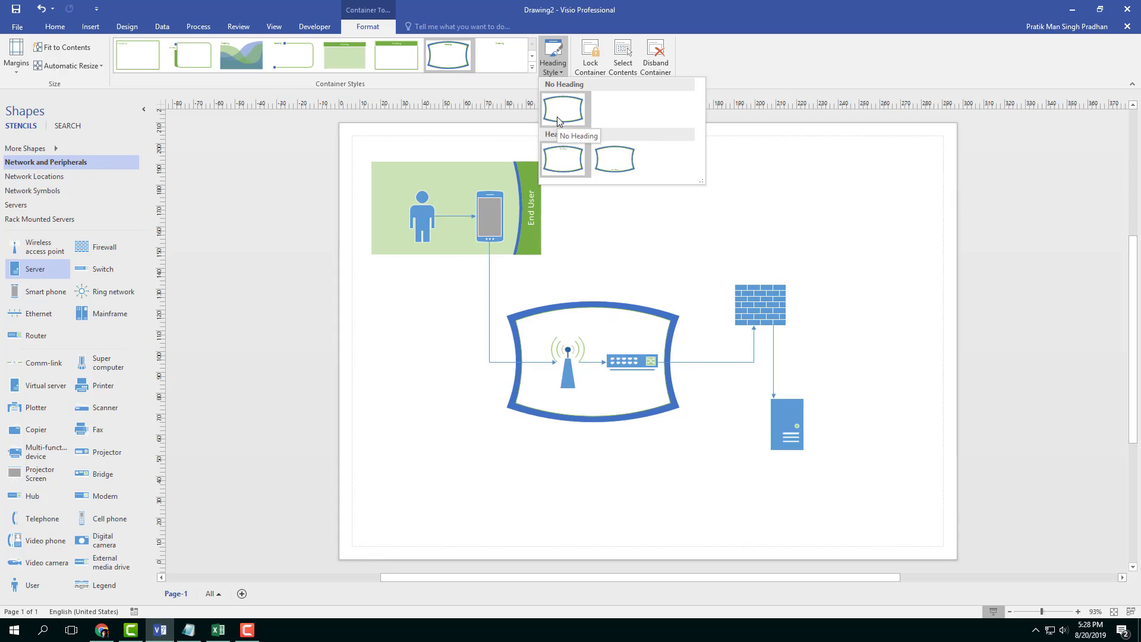
{"action": "left_click", "coordinate": [564, 108]}
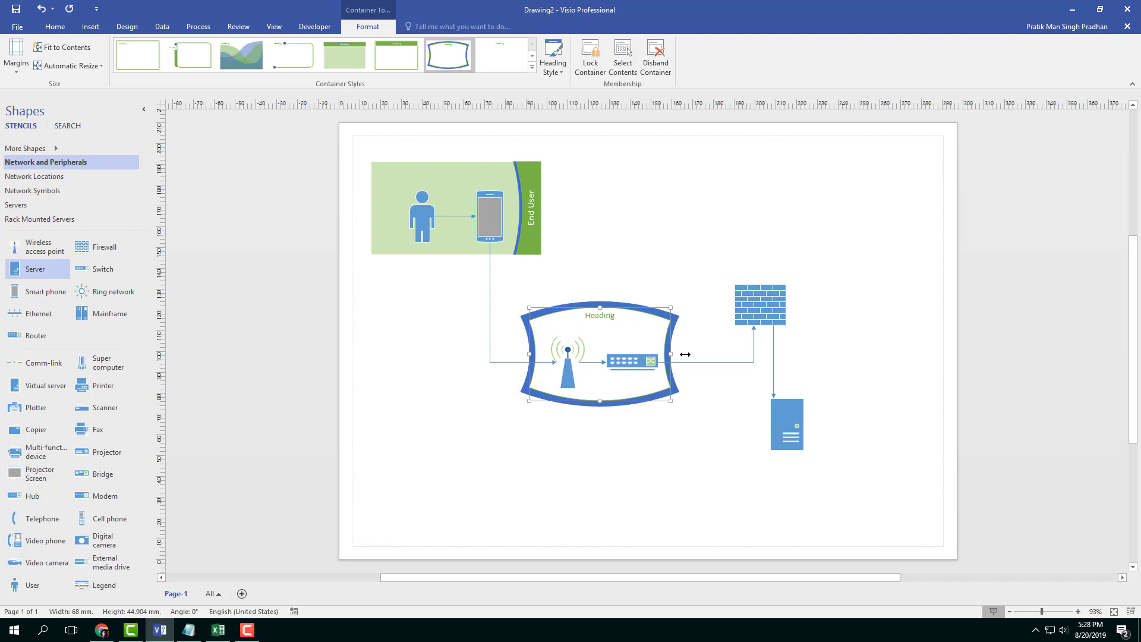
Set the curved container to Expand as Needed and drag the switch inside to enlarge it
{"action": "left_click", "coordinate": [62, 47]}
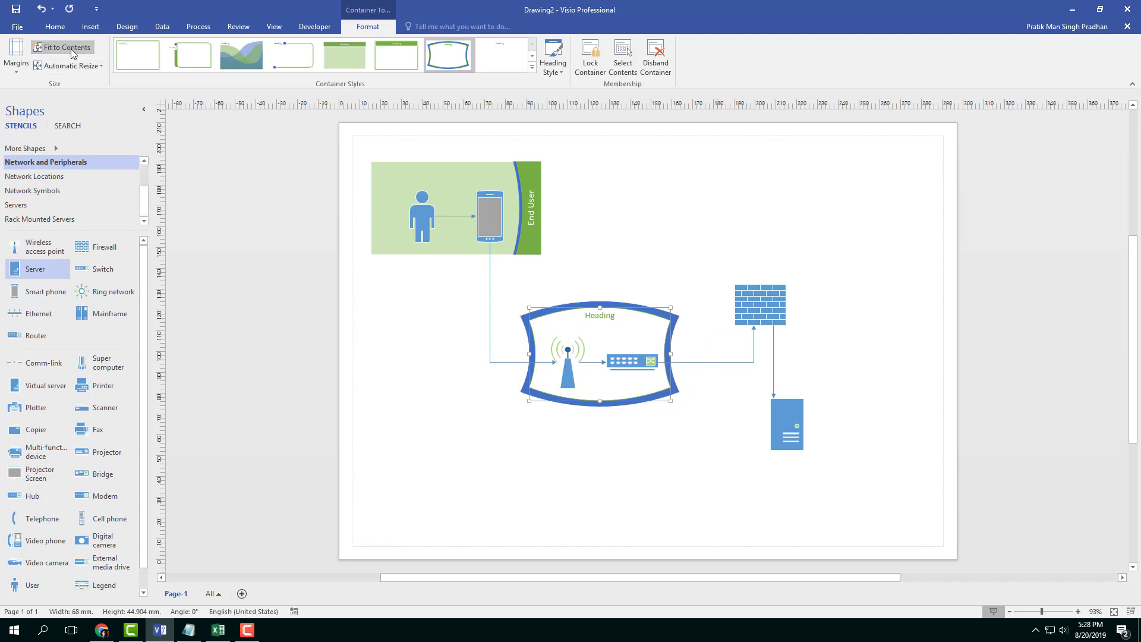
{"action": "left_click", "coordinate": [69, 66]}
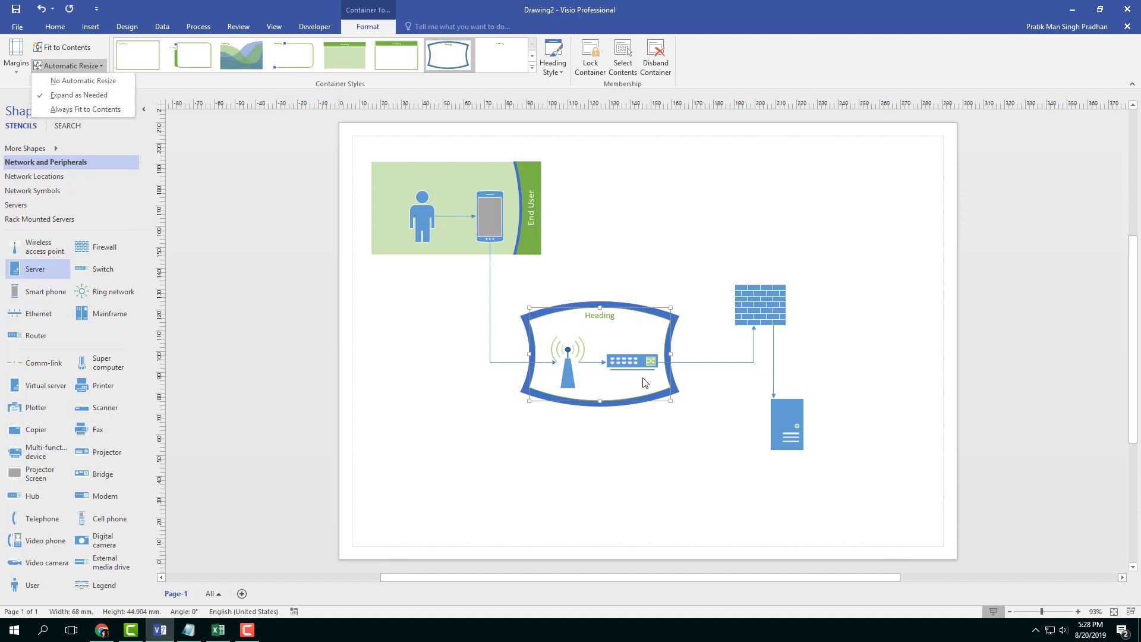
{"action": "left_click_drag", "start_coordinate": [633, 361], "coordinate": [684, 392]}
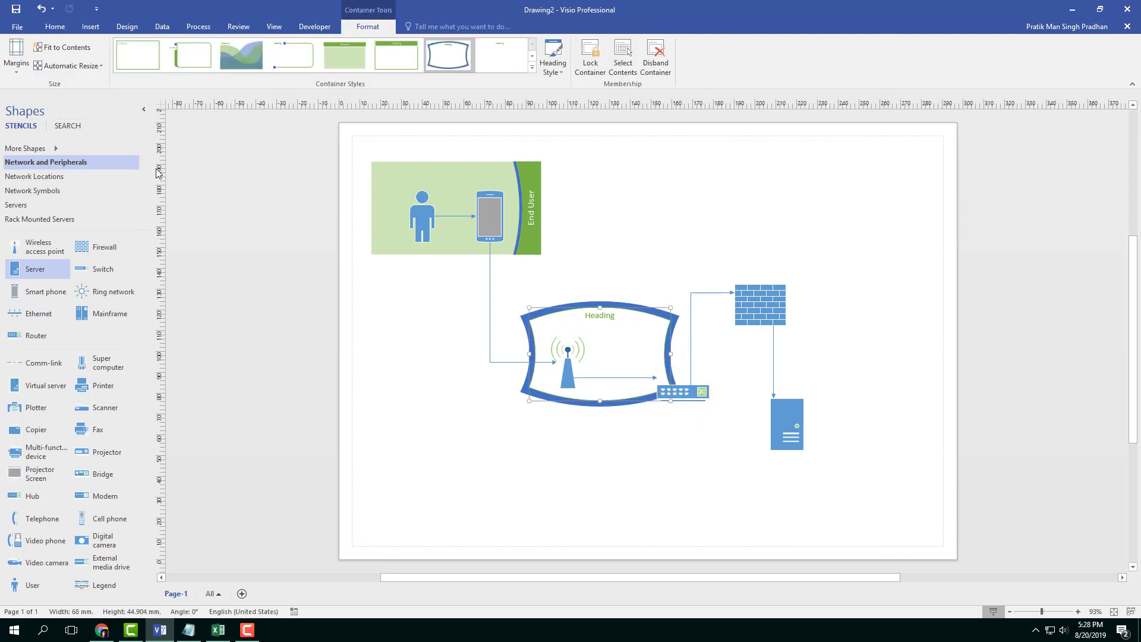
{"action": "left_click", "coordinate": [67, 66]}
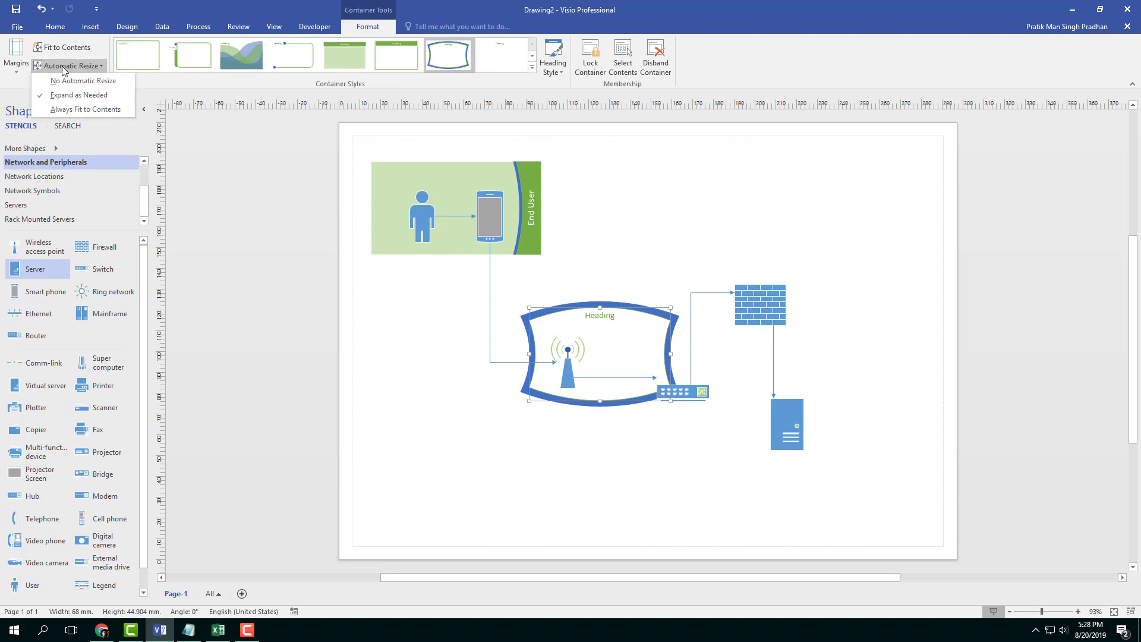
{"action": "left_click", "coordinate": [65, 65]}
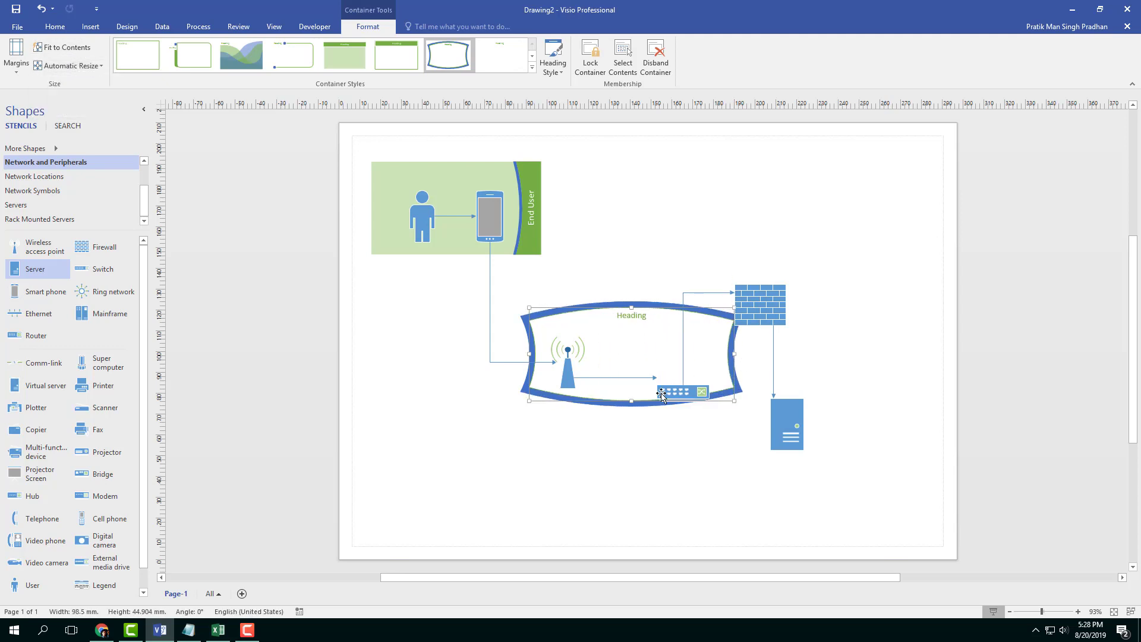
{"action": "left_click_drag", "start_coordinate": [661, 391], "coordinate": [670, 378]}
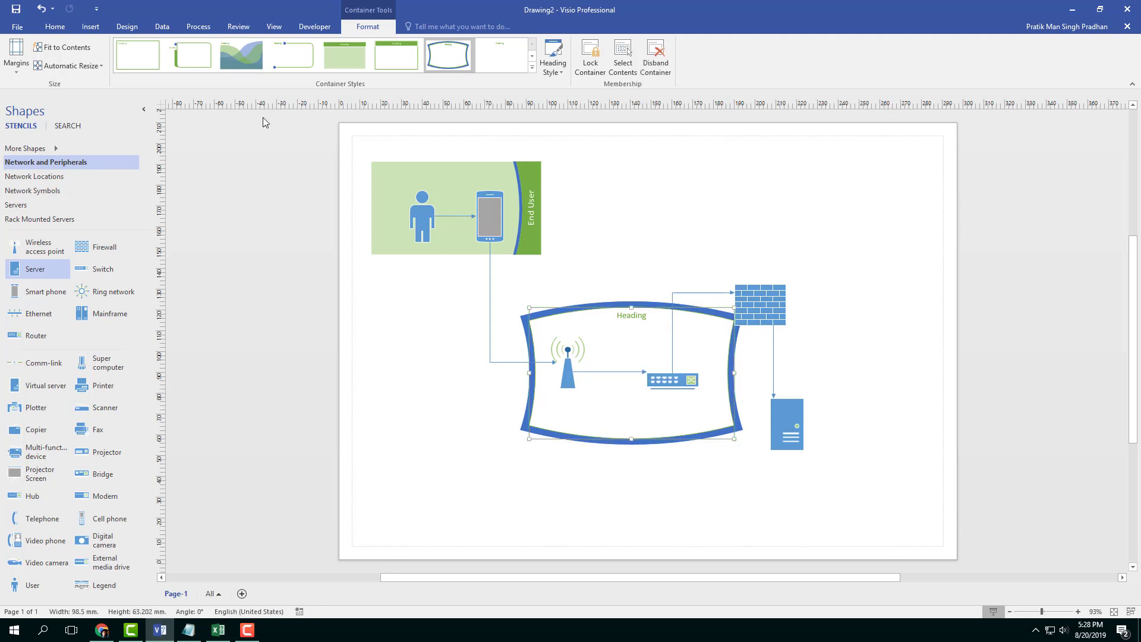
{"action": "left_click", "coordinate": [67, 47]}
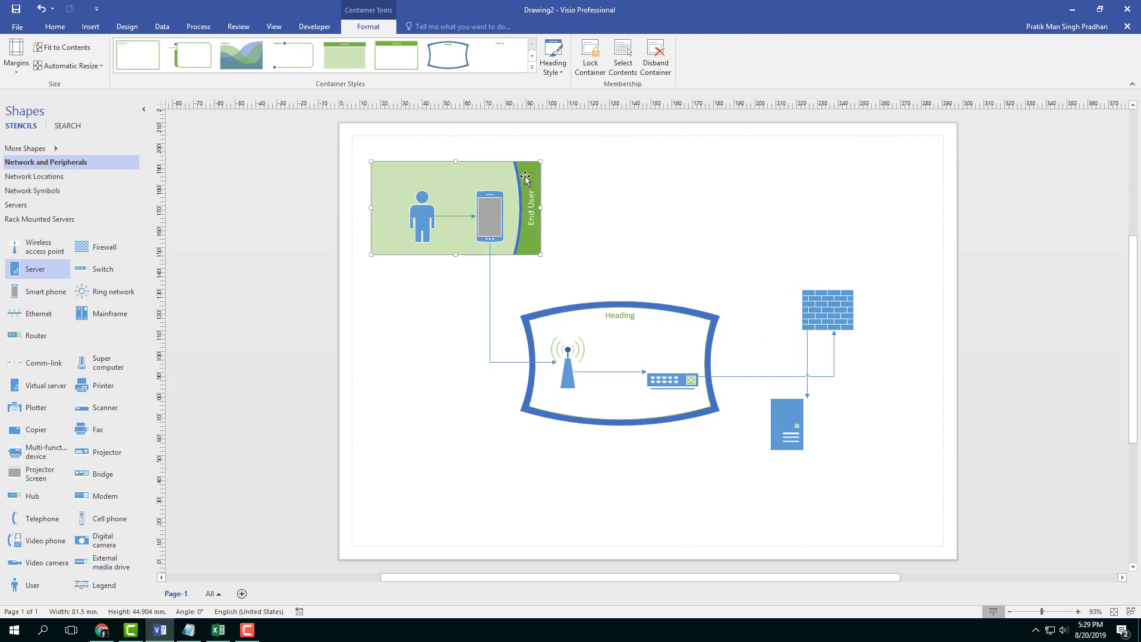
{"action": "mouse_move", "coordinate": [825, 204]}
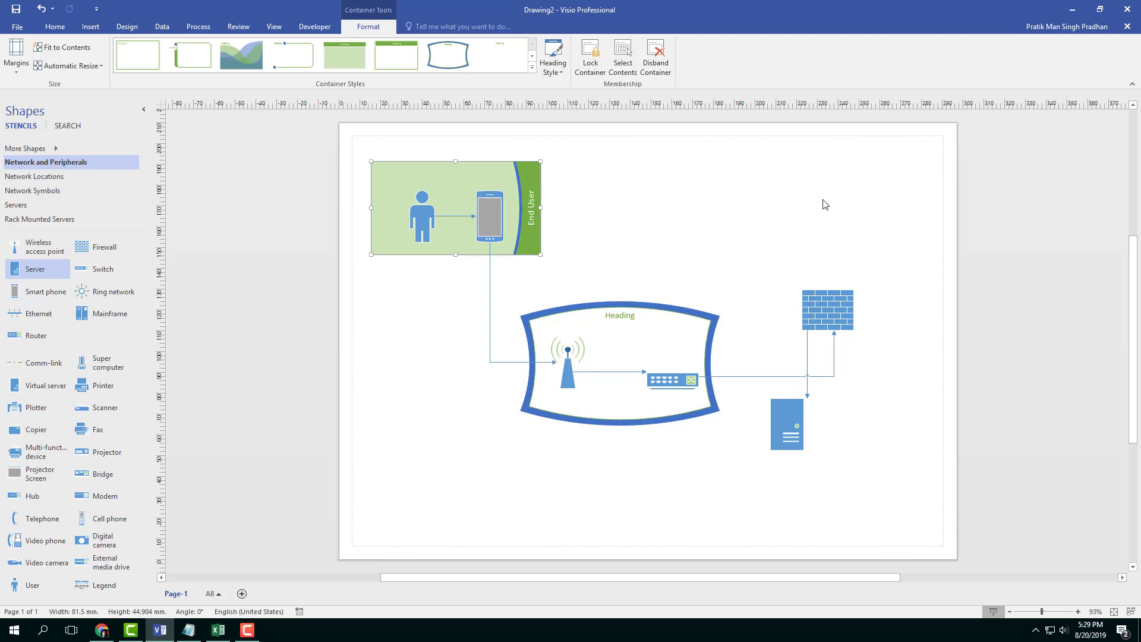